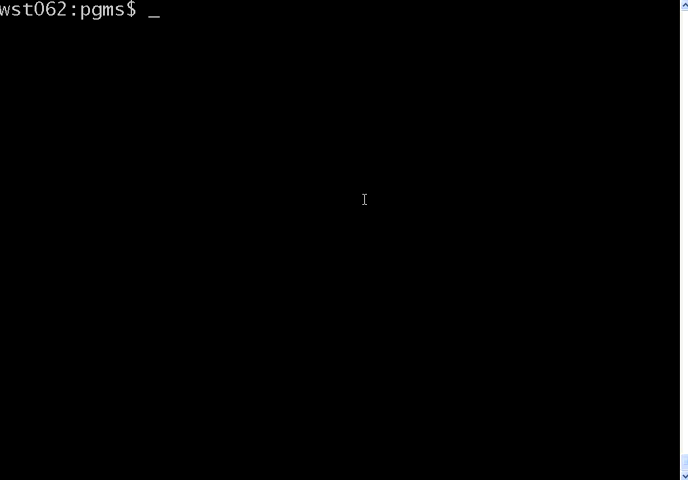
# - Check the installed Perl version with perl -v (5.14.2 for cygwin)
pyautogui.write('perl -v')
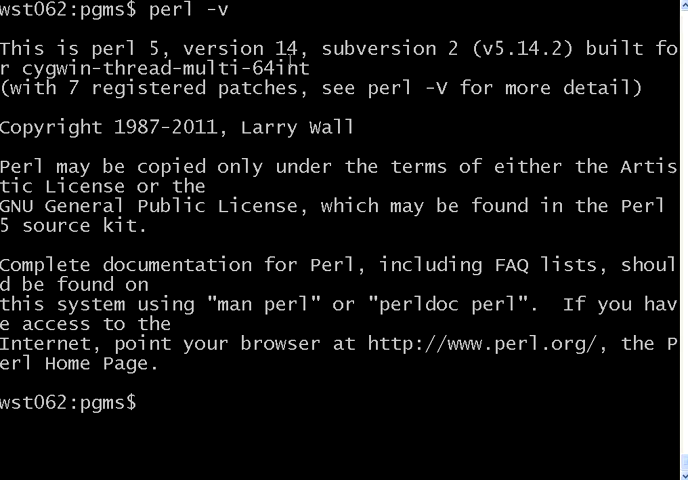
pyautogui.moveTo(419, 73)
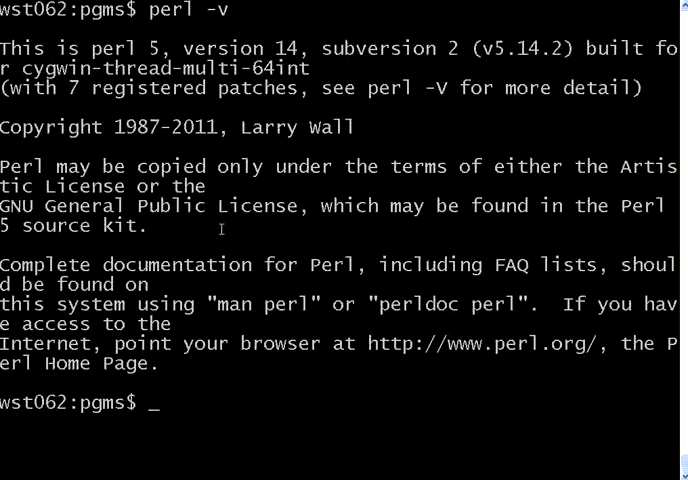
# - Open myperl.pl in vi, starting with the #!/usr/bin/perl line
pyautogui.write('vi')
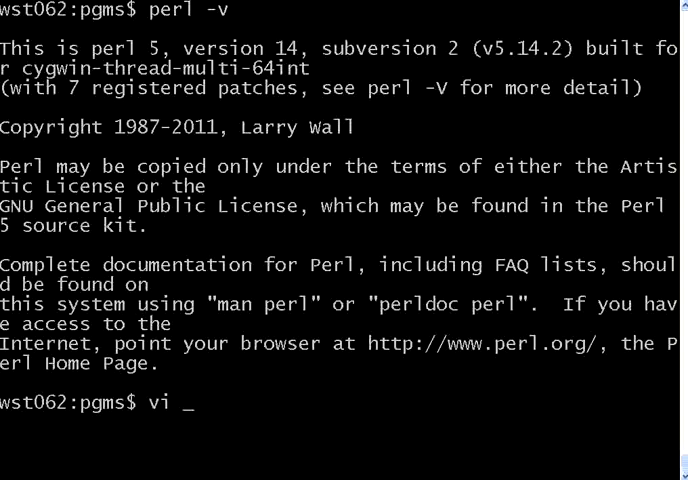
pyautogui.write('myperl')
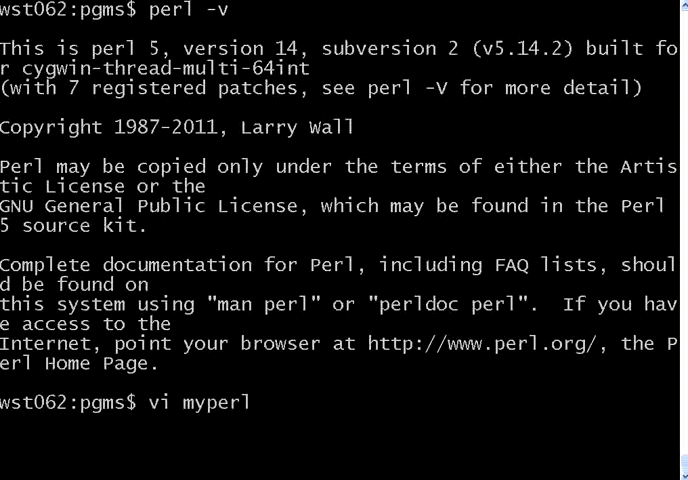
pyautogui.write('.pl')
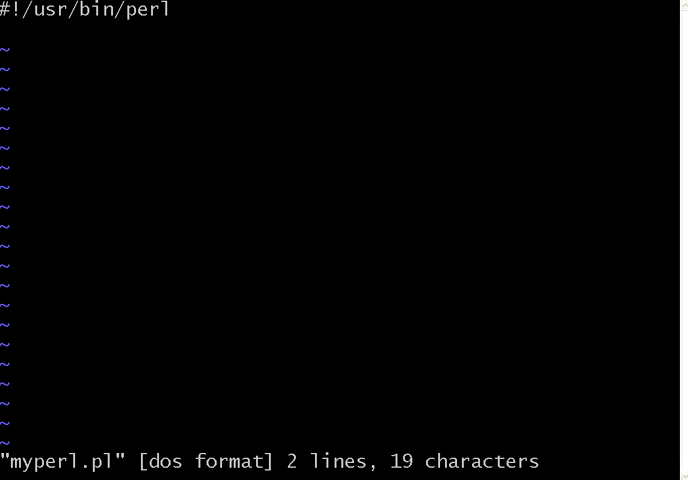
# - Add print "hello world"; and print "welcome"; below the shebang and save-quit vi
pyautogui.write('print')
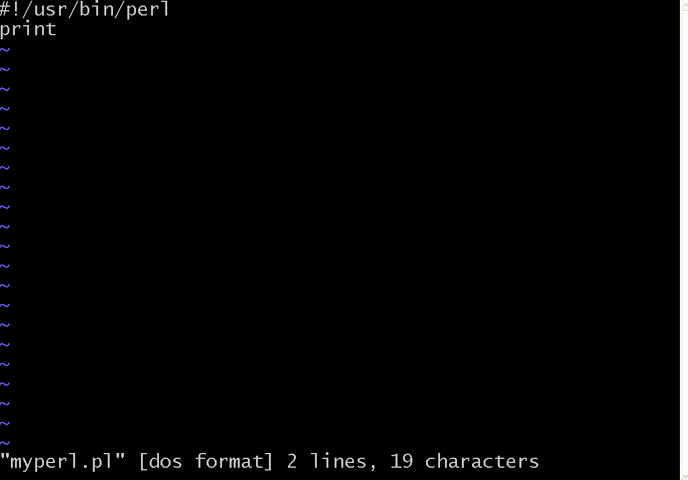
pyautogui.write('"hello')
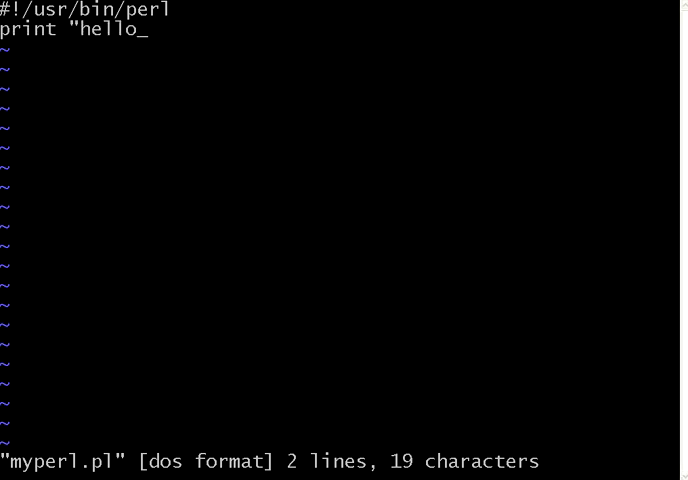
pyautogui.write('world"')
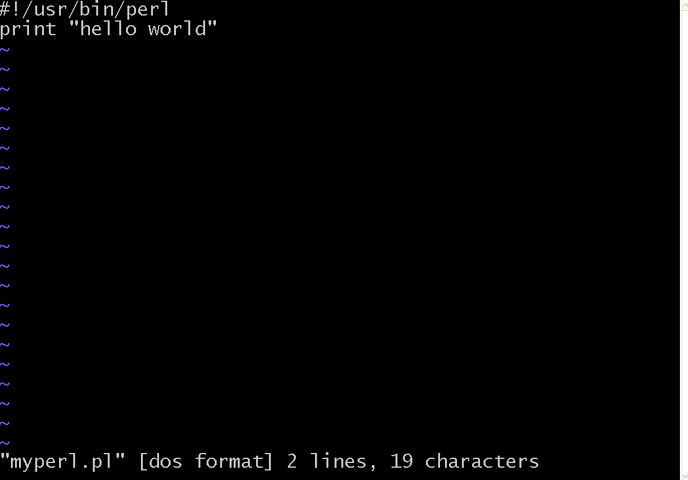
pyautogui.write(';')
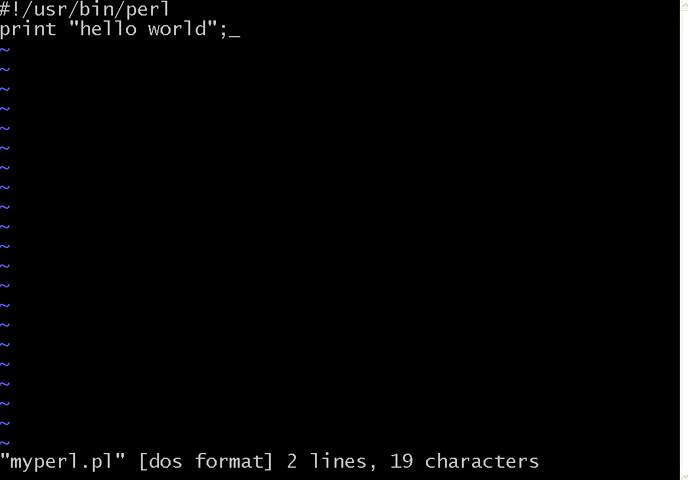
pyautogui.write('prin')
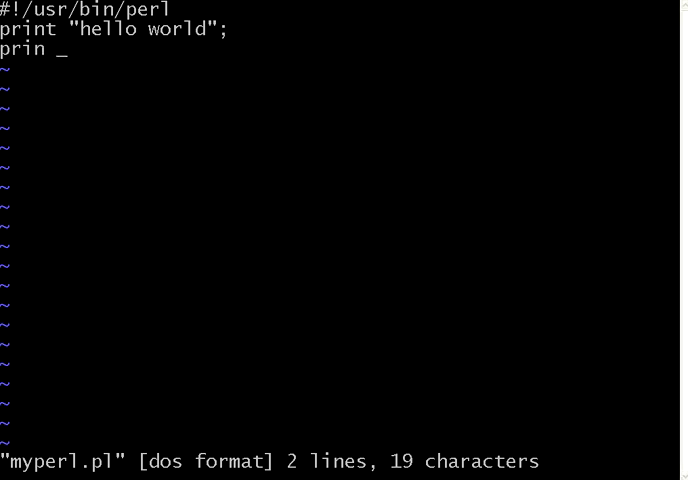
pyautogui.write('t "')
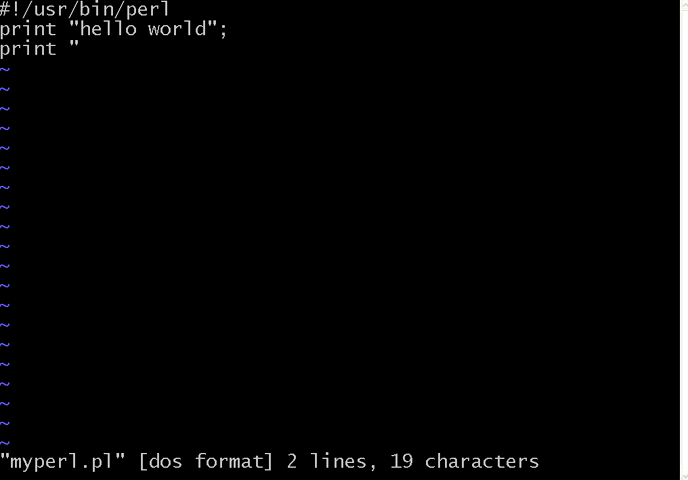
pyautogui.write('welcome')
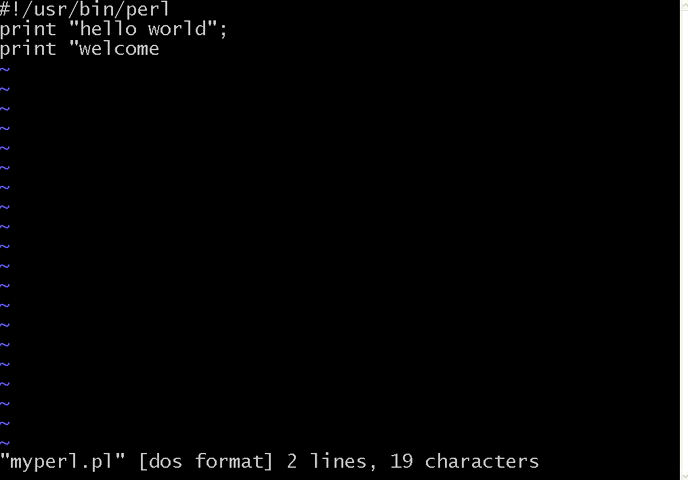
pyautogui.write('";')
pyautogui.write(':')
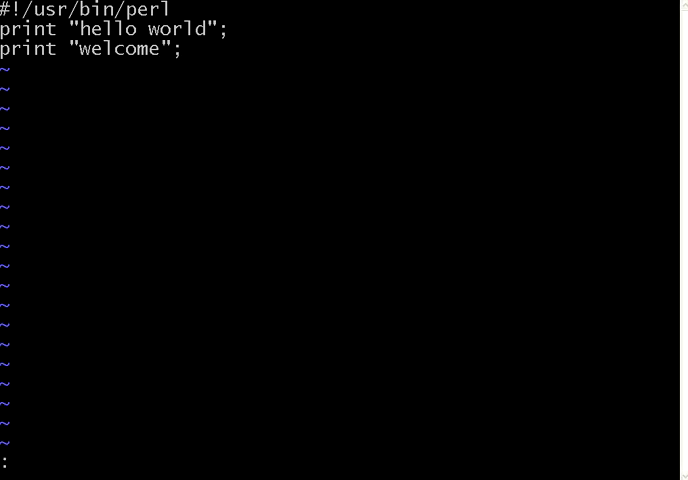
pyautogui.write('w')
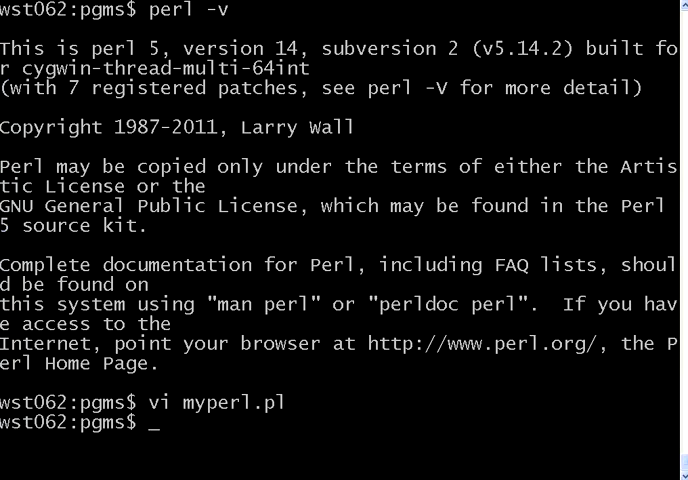
# - Run perl myperl.pl, seeing hello worldwelcome joined, then reopen the script in vi
pyautogui.write('perl mype')
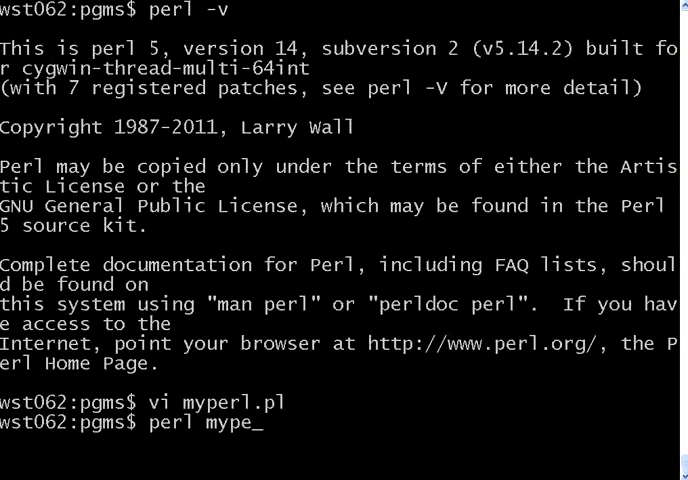
pyautogui.press('Return')
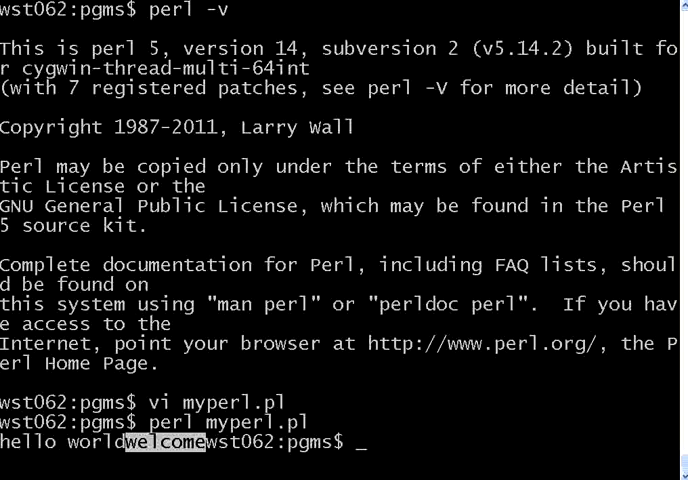
pyautogui.write('vi myperl.pl')
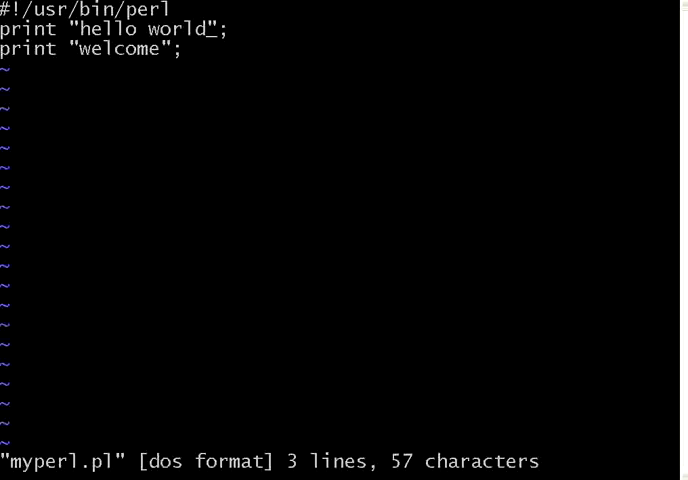
# - Add \n to both print strings, rerun so the lines print separately, and clear the terminal
pyautogui.write('\\n')
pyautogui.write('perl myperl.pl')
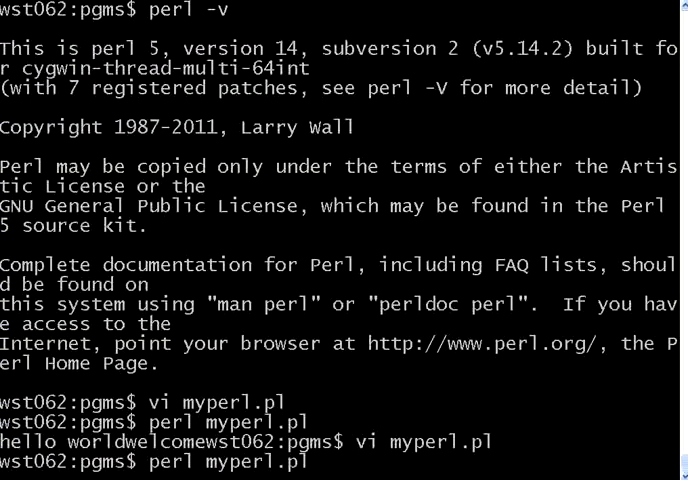
pyautogui.press('Return')
pyautogui.write('cls')
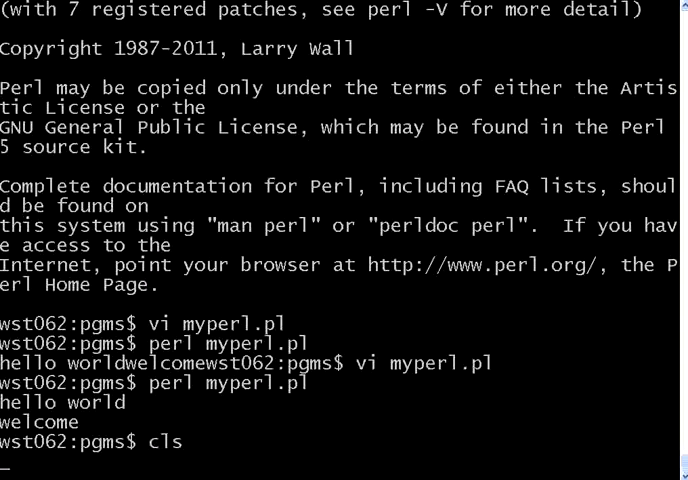
pyautogui.press('Return')
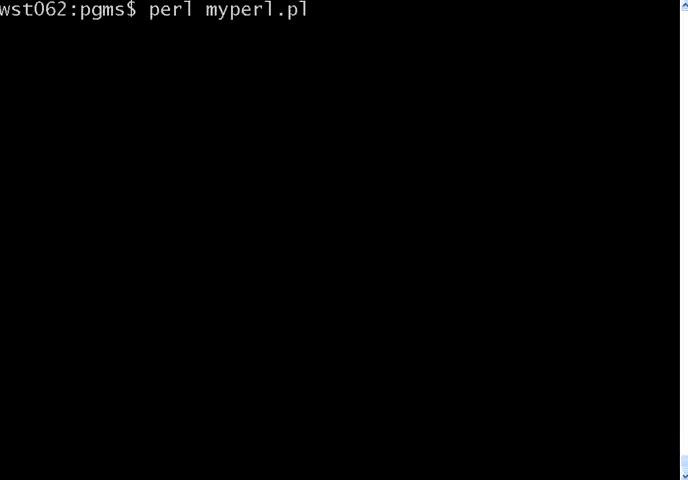
# - Reopen myperl.pl and add $v1 = "hello"; with print $v1;
pyautogui.write('vi myperl.pl')
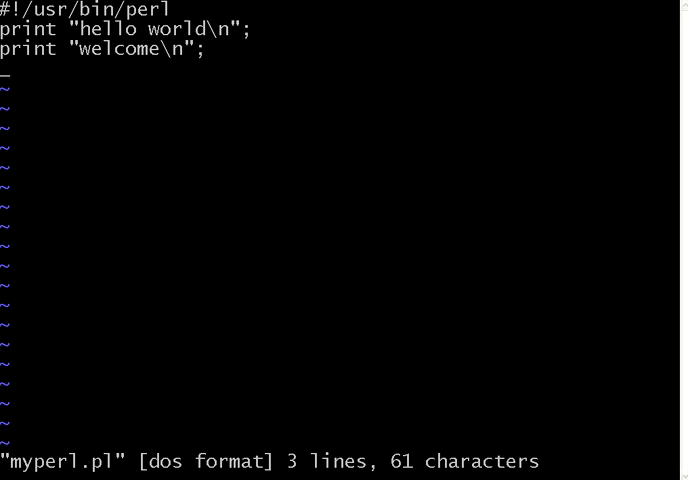
pyautogui.write('$v1 =')
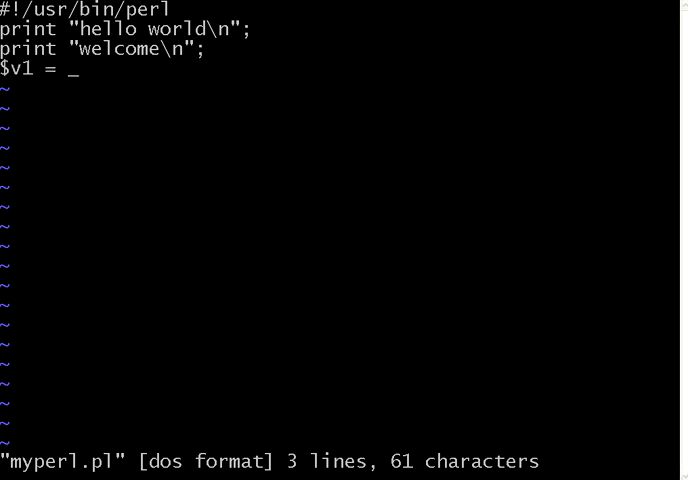
pyautogui.write('"hello";')
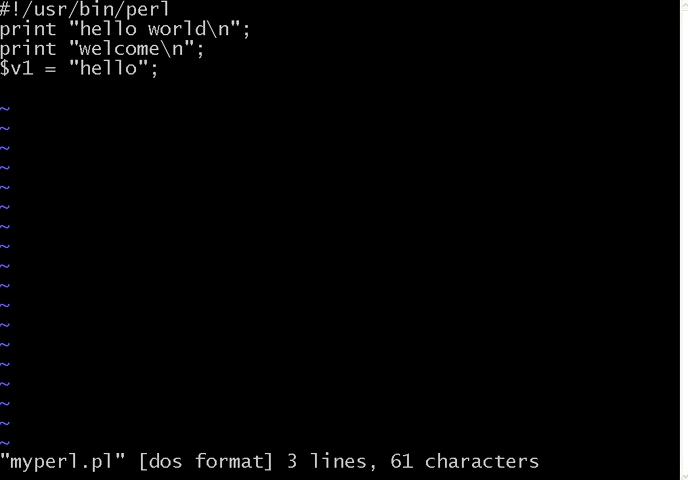
pyautogui.write('p')
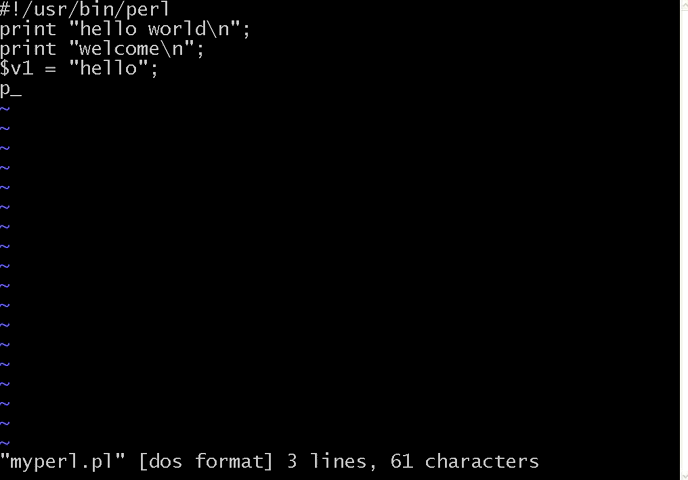
pyautogui.write('rint $v1')
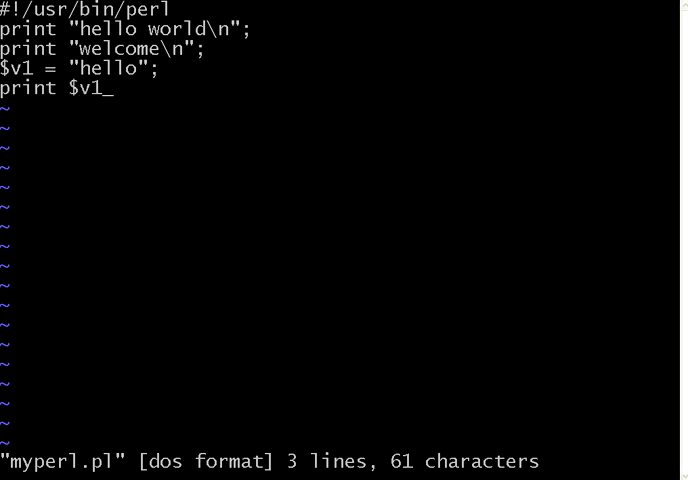
pyautogui.write(';')
pyautogui.write('$')
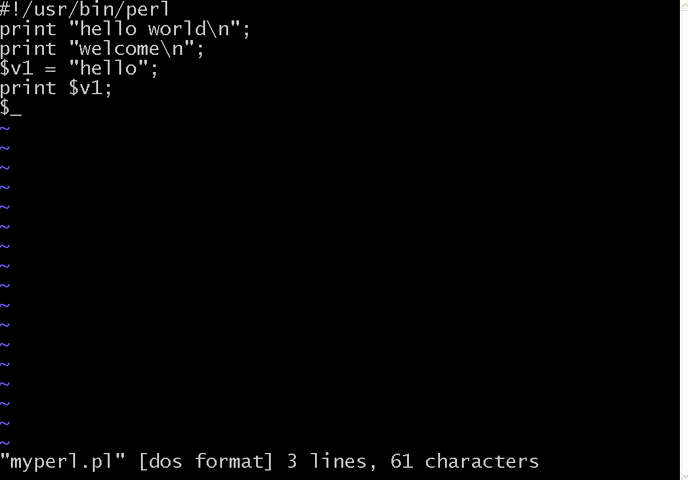
# - Add $v2 = 4; $v3 = 10; $v4 = $v2 + $v3; print $v4 and save with :wq
pyautogui.write('v2 =')
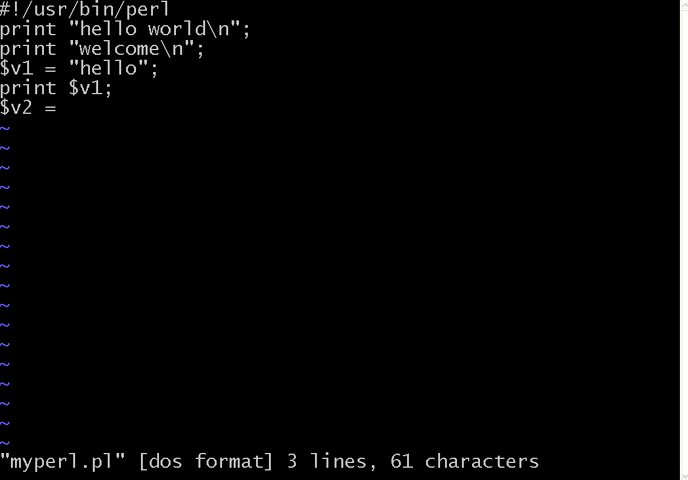
pyautogui.write('4;')
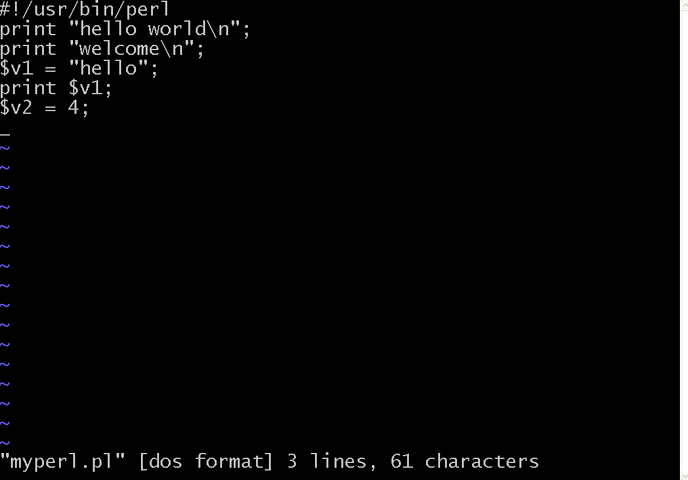
pyautogui.write('$v3')
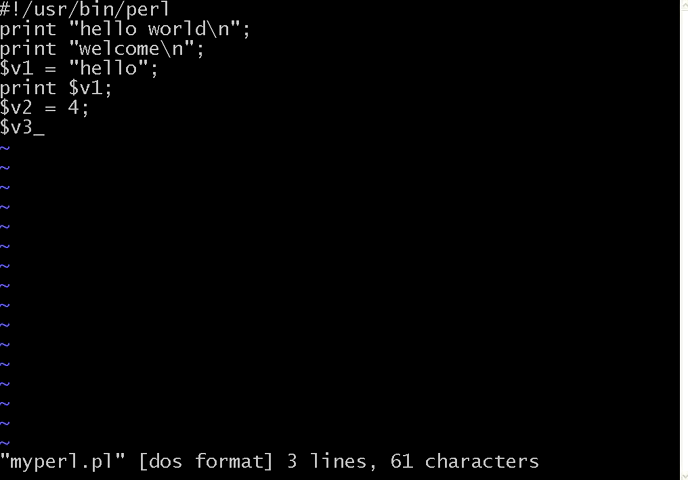
pyautogui.write('= 10;')
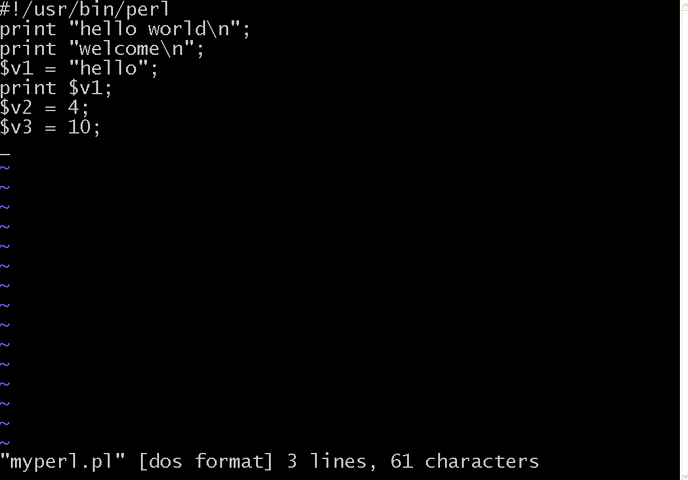
pyautogui.write('$v4')
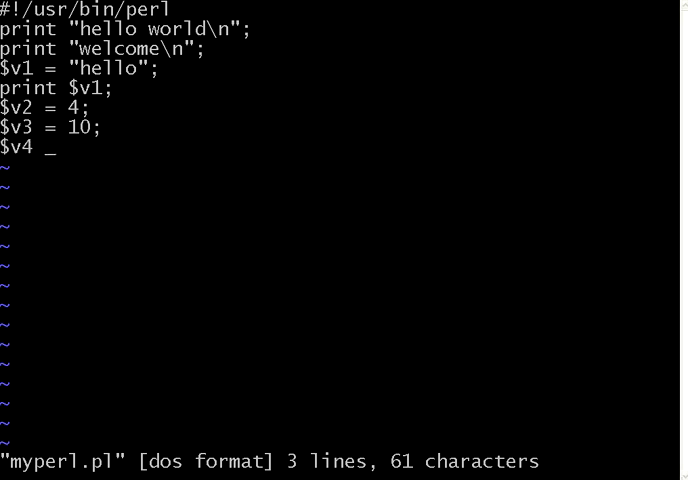
pyautogui.write('= $v')
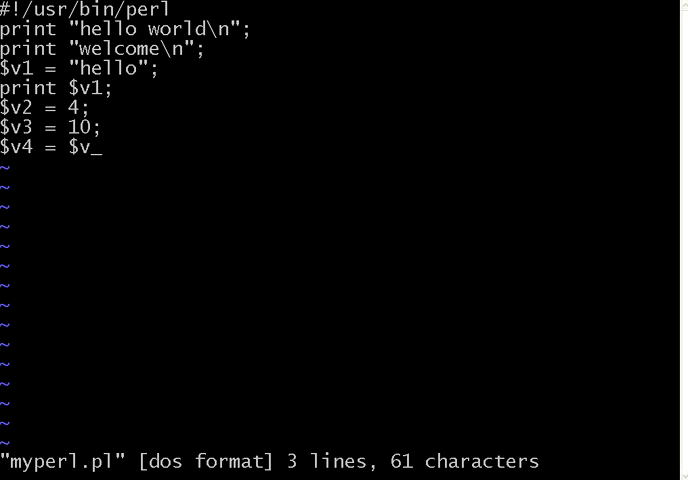
pyautogui.write('2')
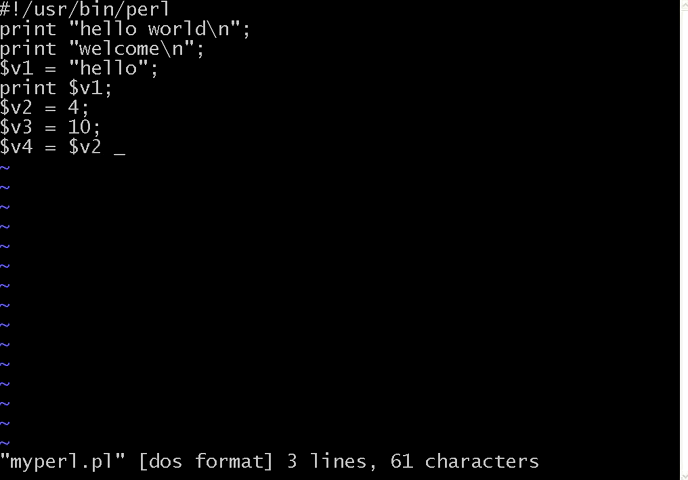
pyautogui.write('+ $v3')
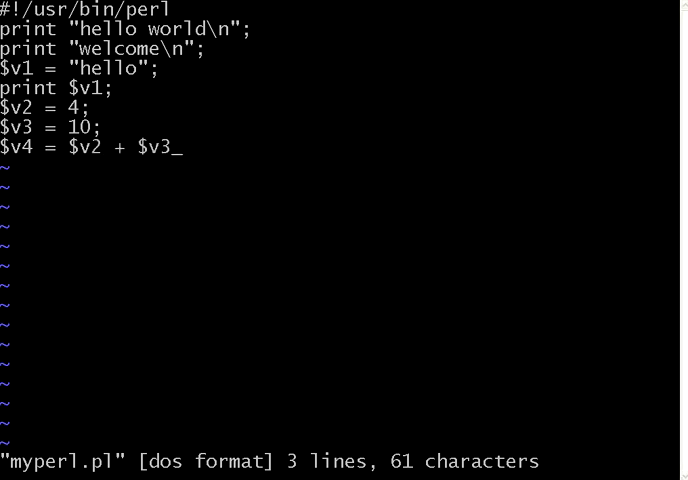
pyautogui.write(';')
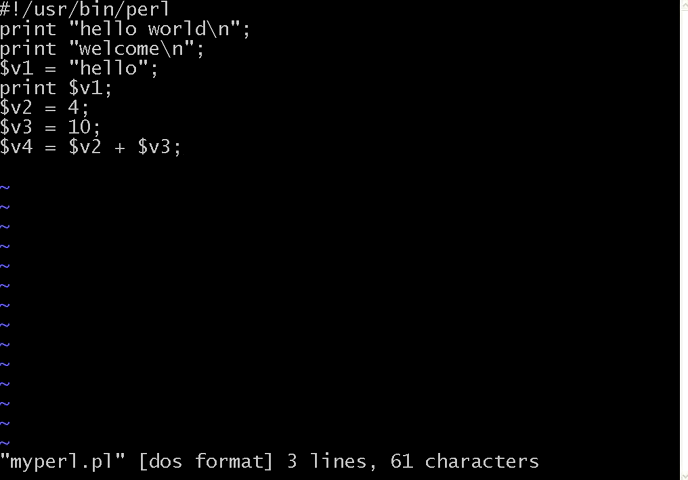
pyautogui.write('print $')
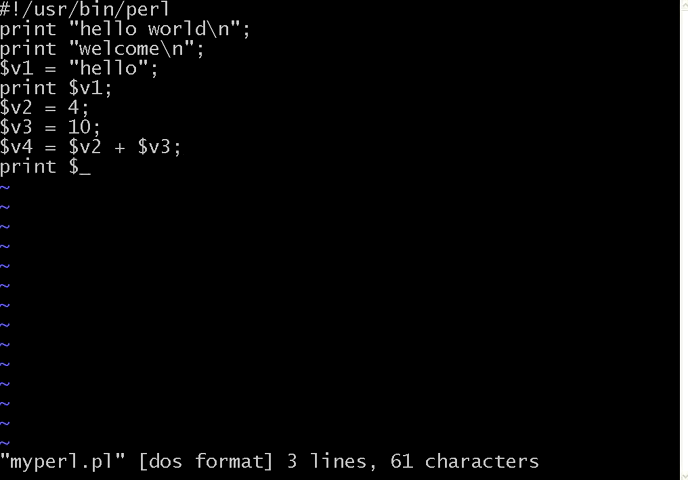
pyautogui.write('v4')
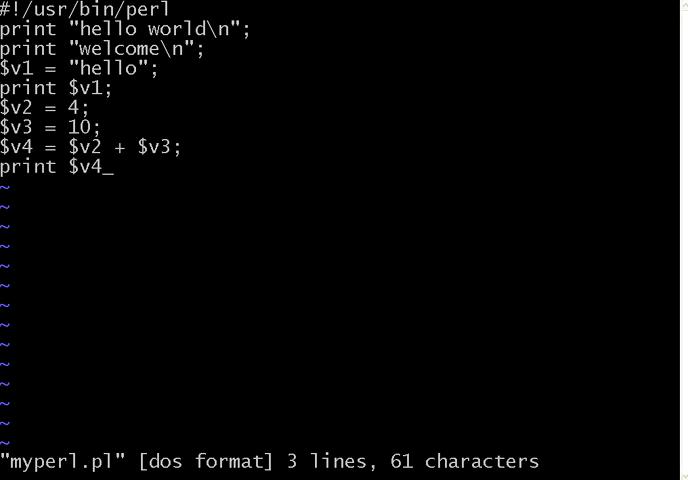
pyautogui.write(':wq')
pyautogui.write('cls')
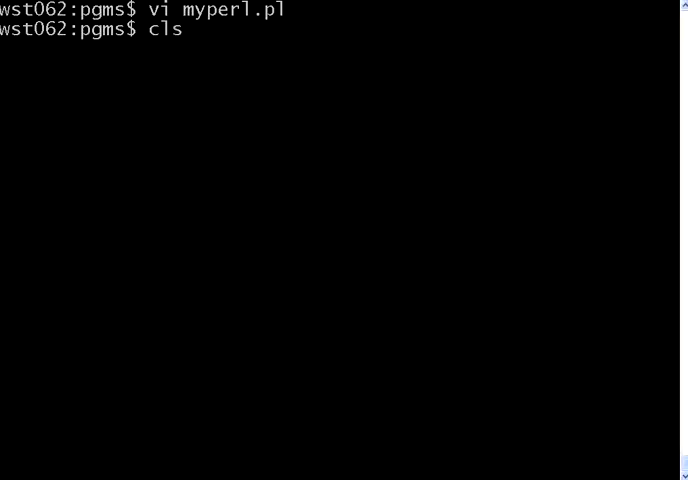
# - Run the script, see hello14 printed run together, mark the 14, and reopen in vi
pyautogui.write('perl myperl.pl')
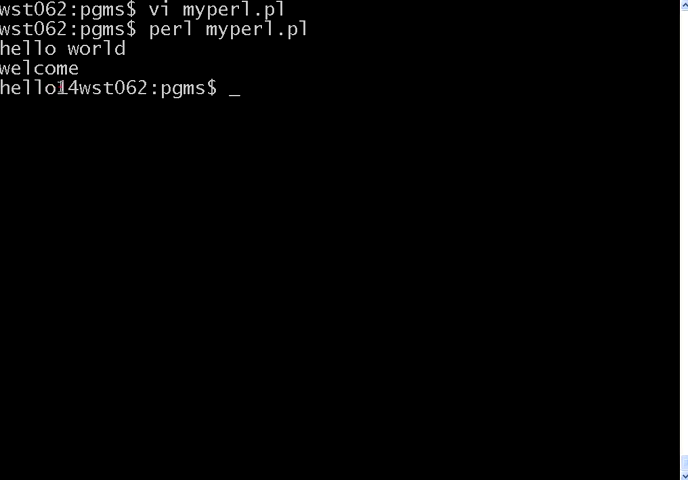
pyautogui.doubleClick(62, 90)
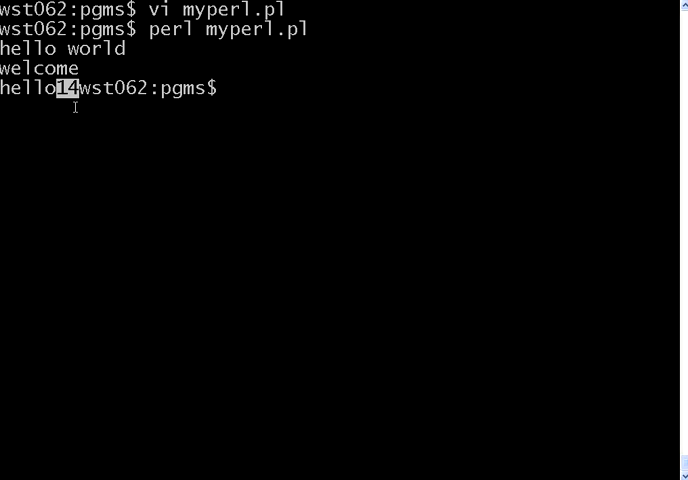
pyautogui.write('vi myperl.pl')
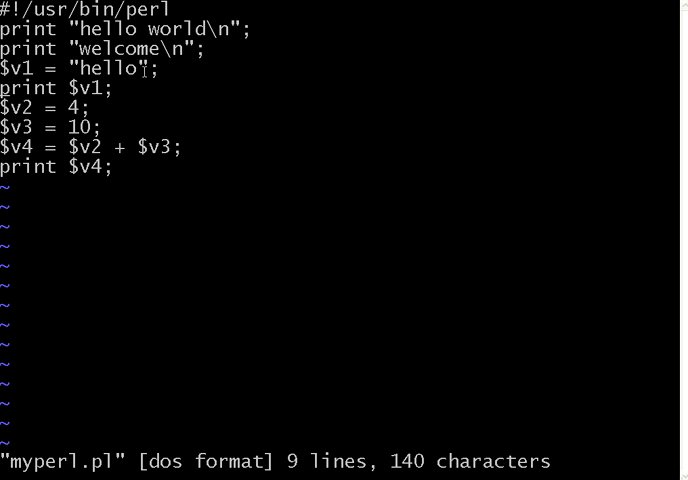
pyautogui.moveTo(80, 127)
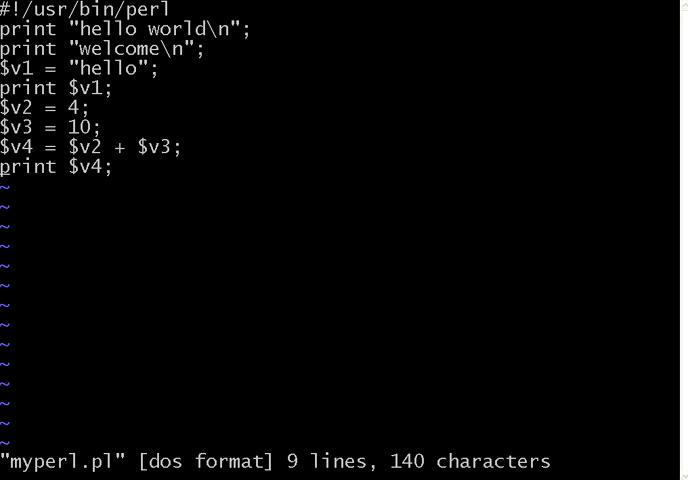
# - Add print "\n"; before print $v1 and print $v4 so hello and 14 get own lines
pyautogui.write('print')
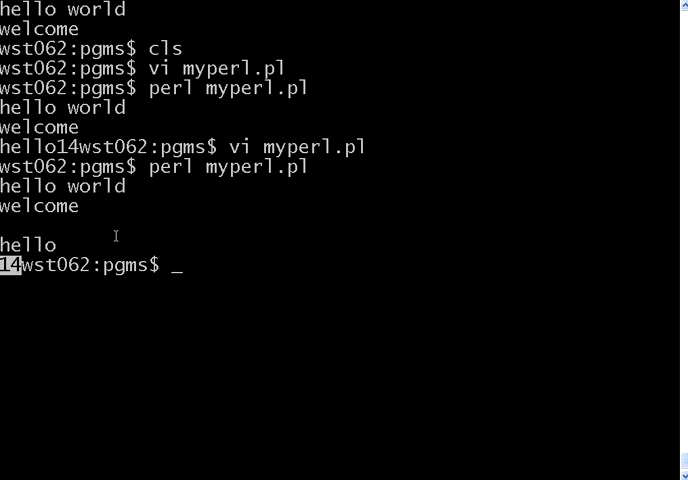
# - Add comments #this is a comment and #doing arithmetic operation to myperl.pl and save
pyautogui.write('vi myperl.pl')
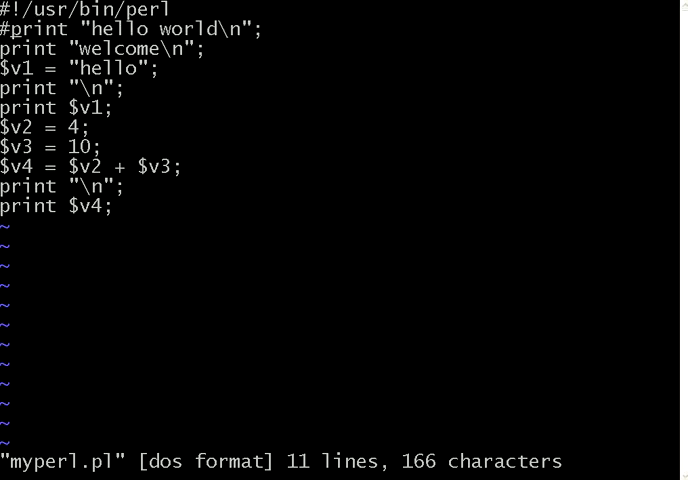
pyautogui.write('this is a comment')
pyautogui.click(46, 127)
pyautogui.write('#')
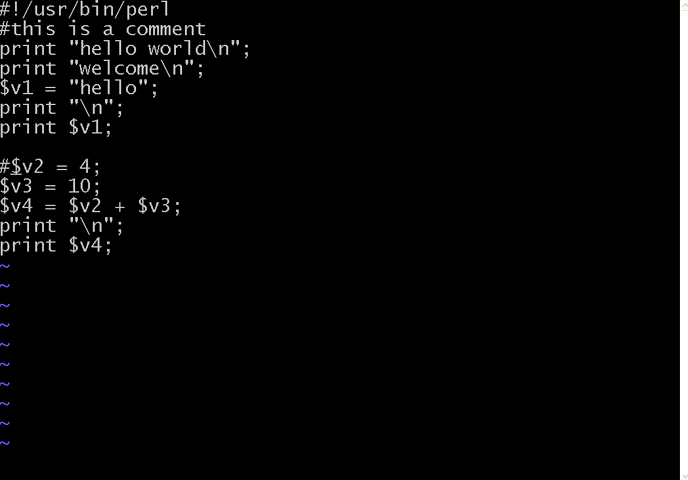
pyautogui.write('doing arithm')
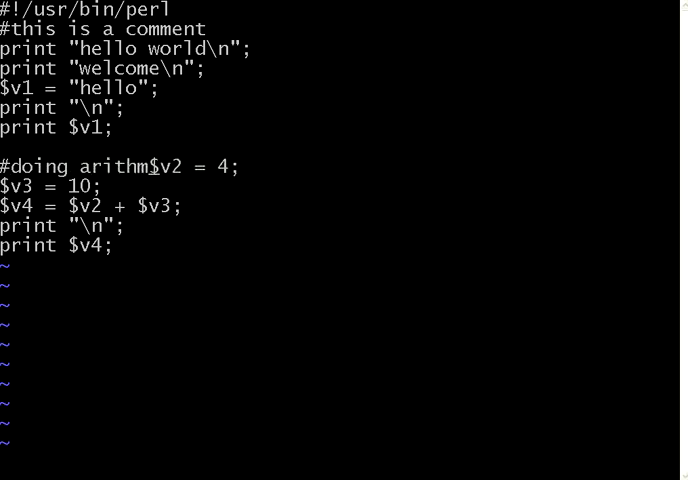
pyautogui.write('etic operation')
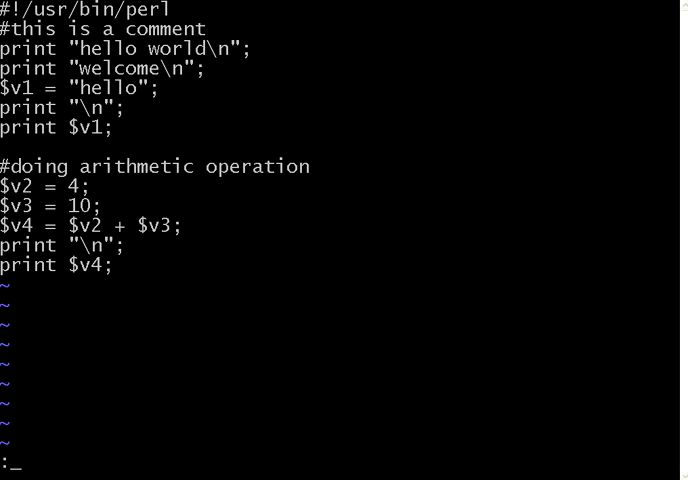
pyautogui.write('wq')
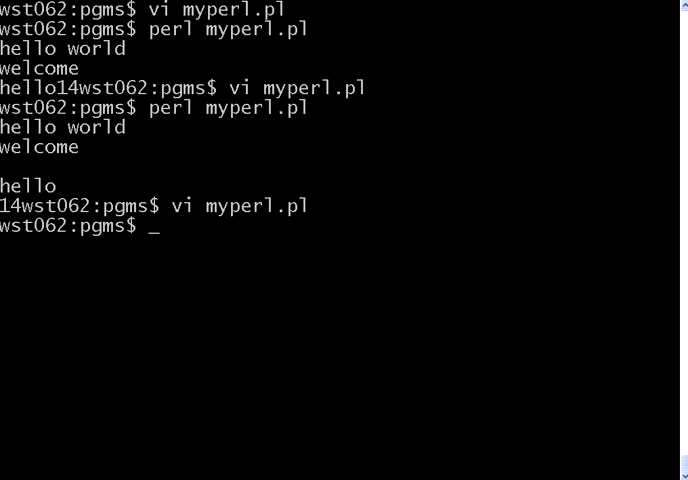
# - Run the commented script with unchanged output, then reopen myperl.pl in vi
pyautogui.write('perl myperl.pl')
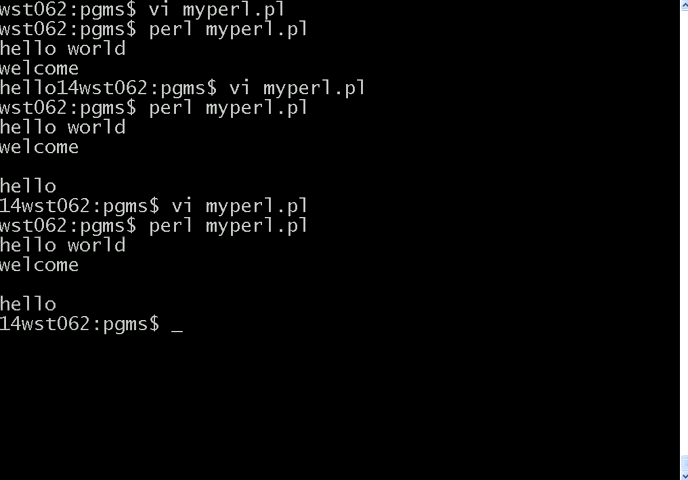
pyautogui.write('vi myperl.pl')
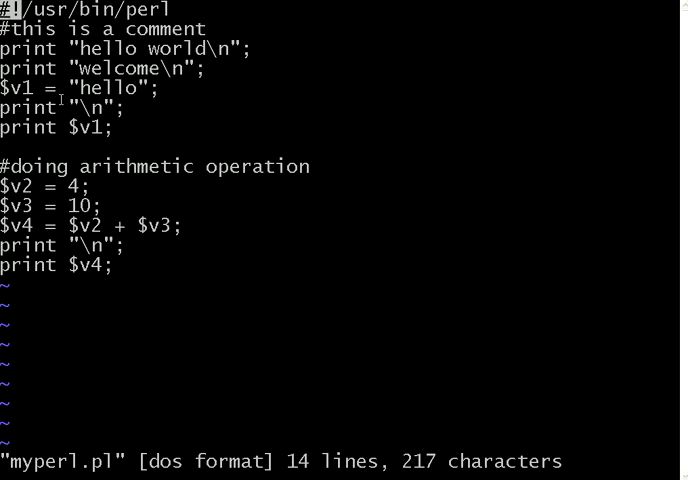
pyautogui.moveTo(367, 367)
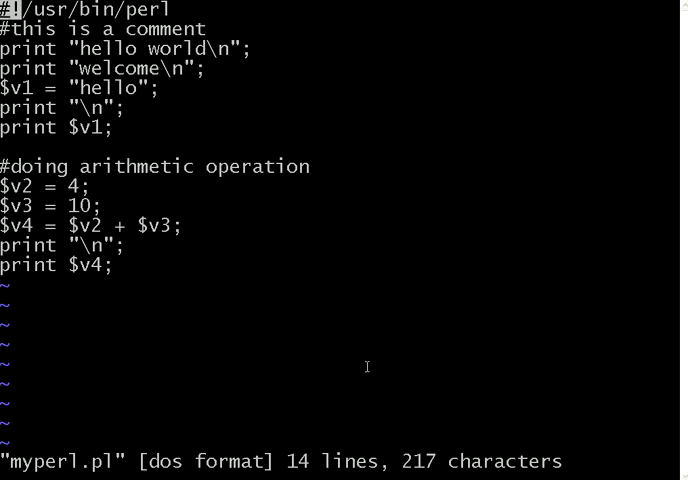